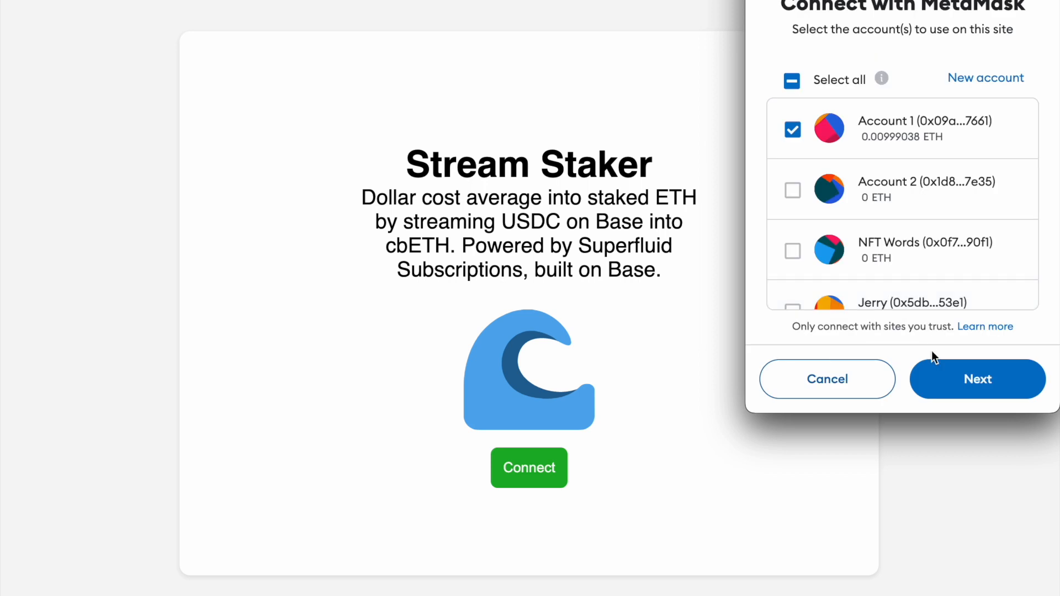
- Connect the MetaMask account to Stream Staker and start the personal staker contract setup transaction
click(977, 379)
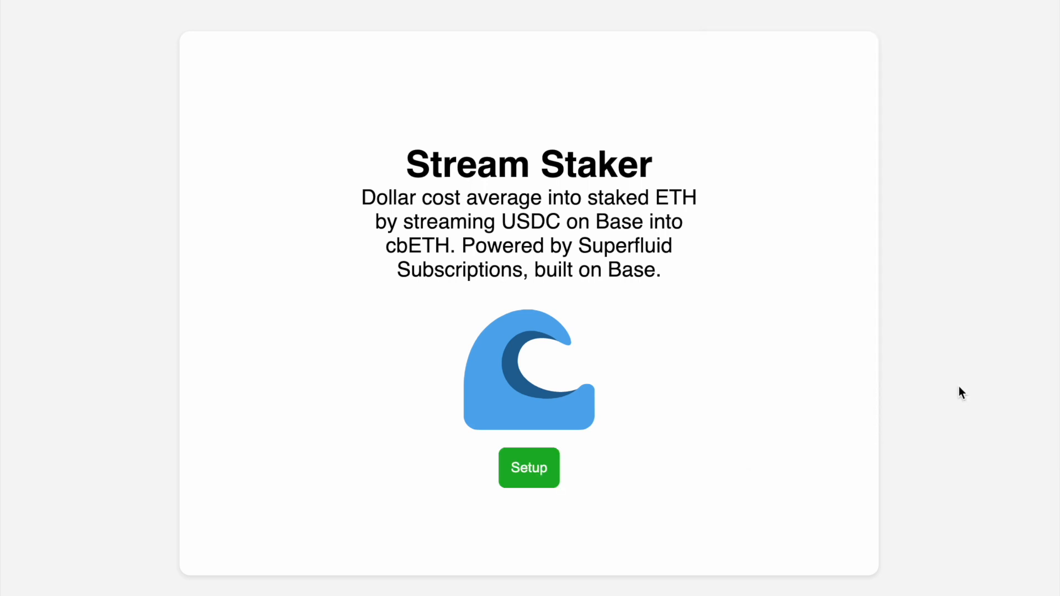
click(528, 468)
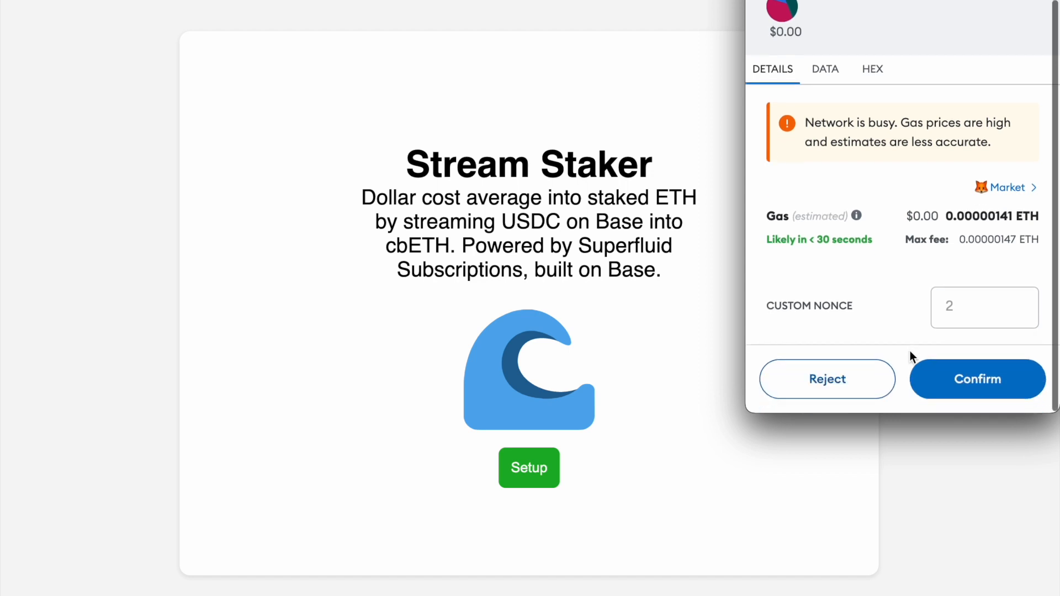
mouse_move(982, 394)
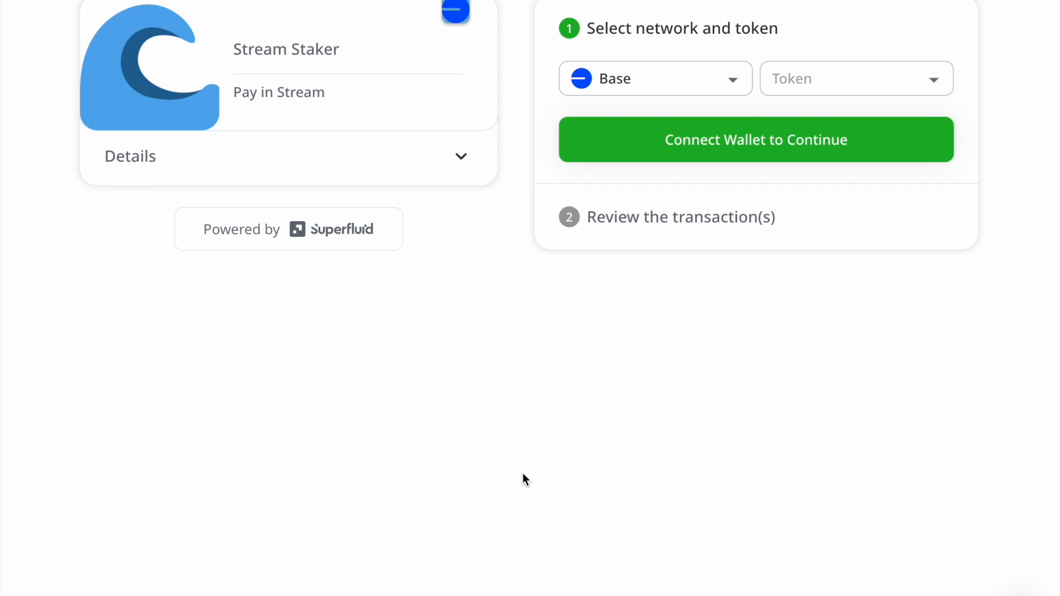
mouse_move(828, 78)
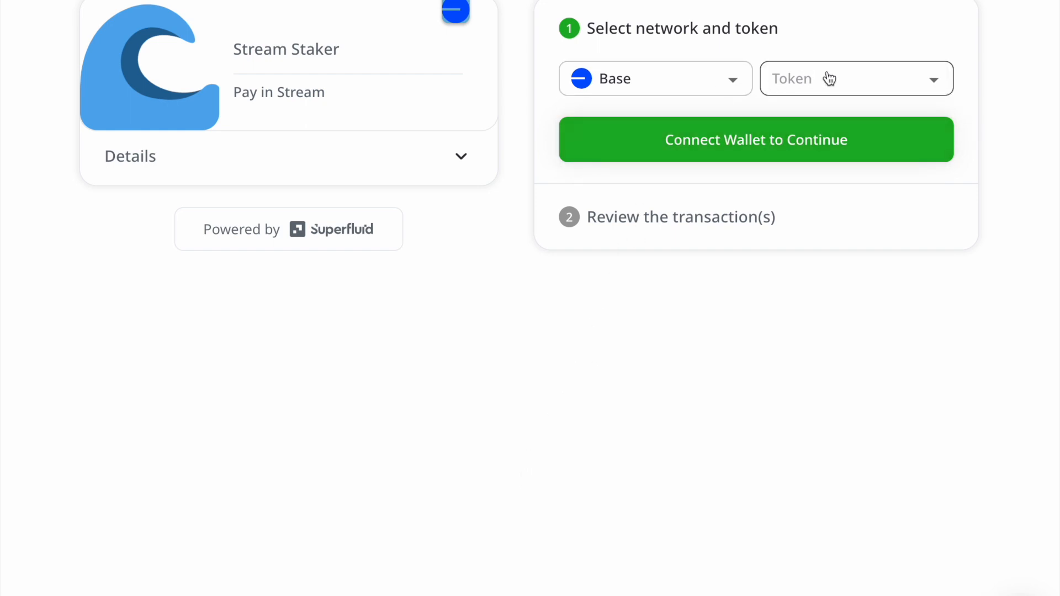
- Pick the 10 USDCx/month stream plan on Base and accept wrapping 30 USDC into USDCx
click(855, 78)
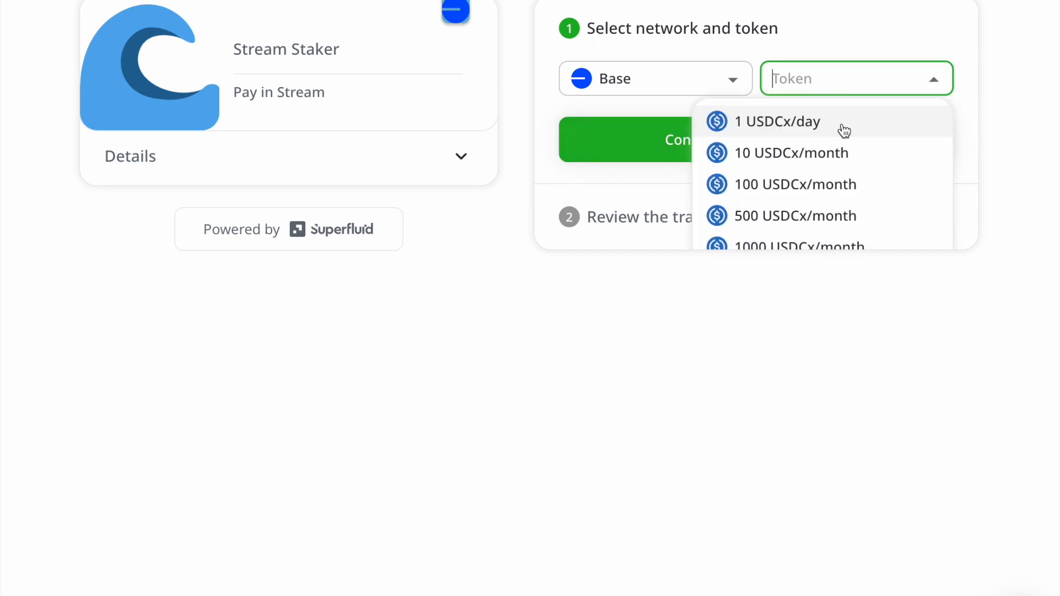
mouse_move(791, 153)
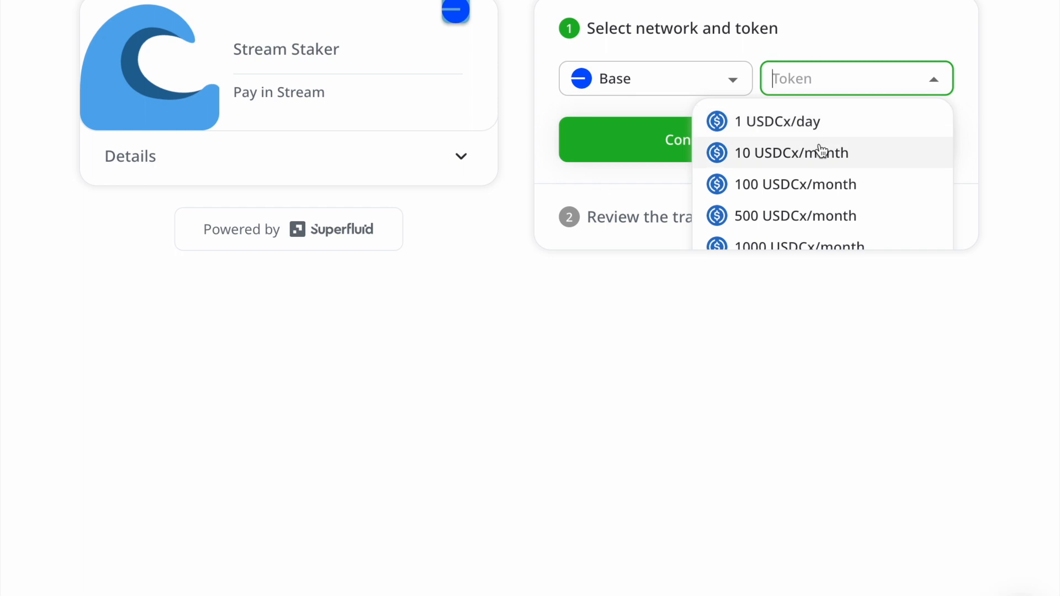
mouse_move(828, 154)
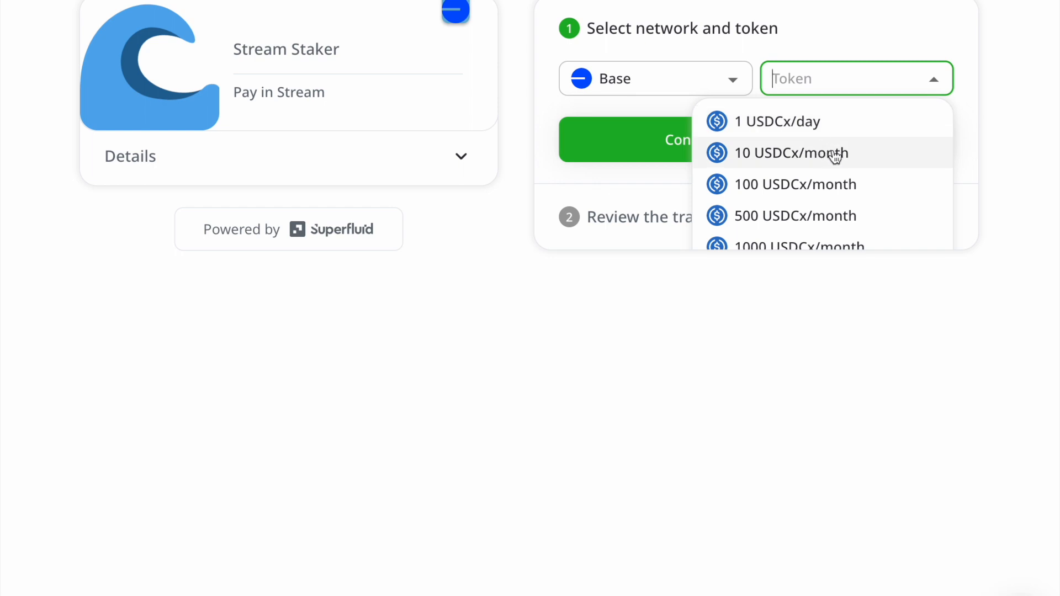
click(789, 153)
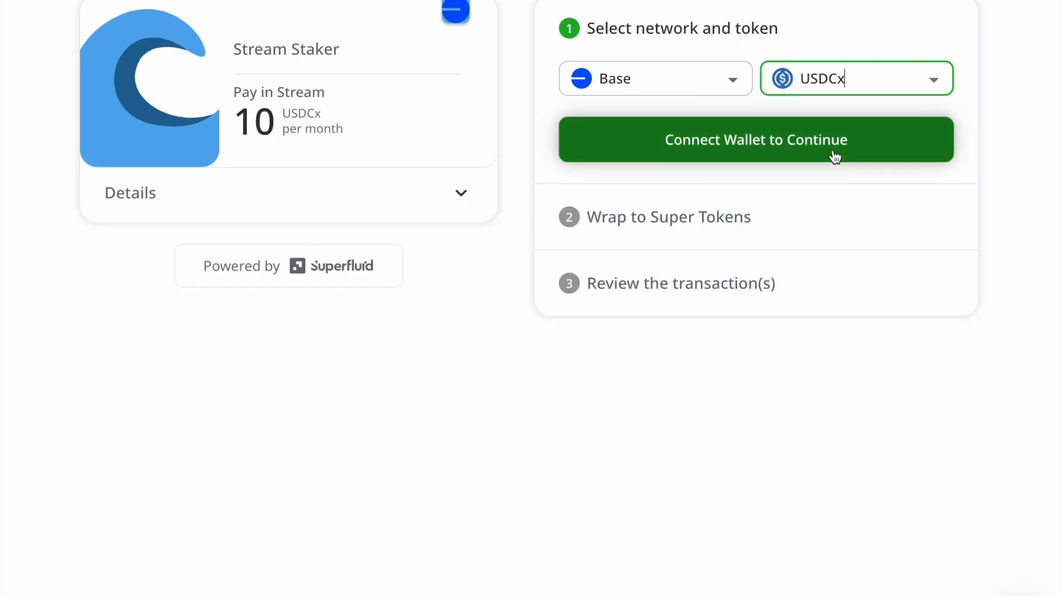
click(756, 139)
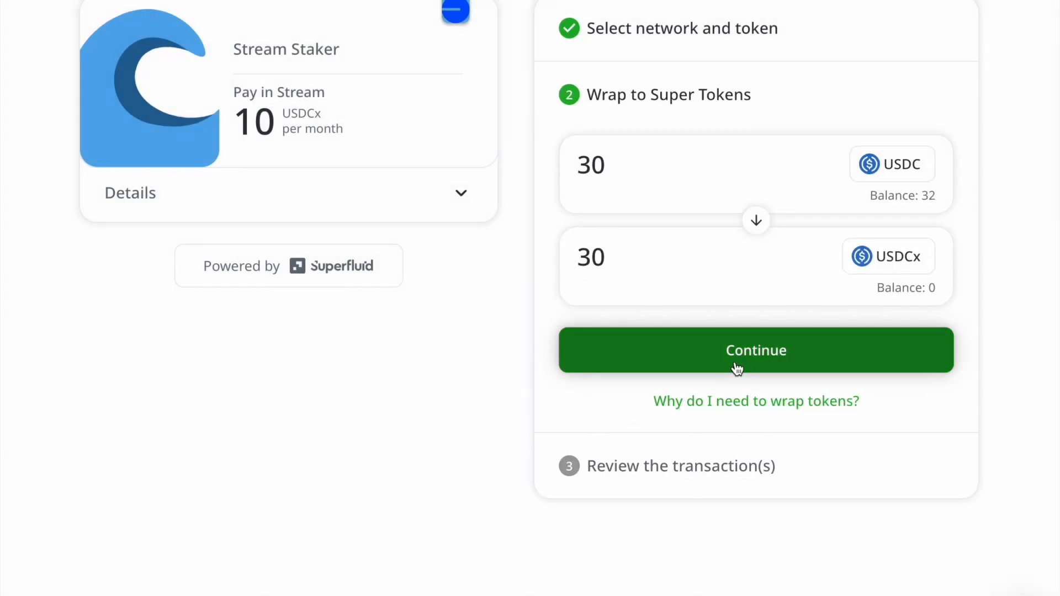
click(756, 350)
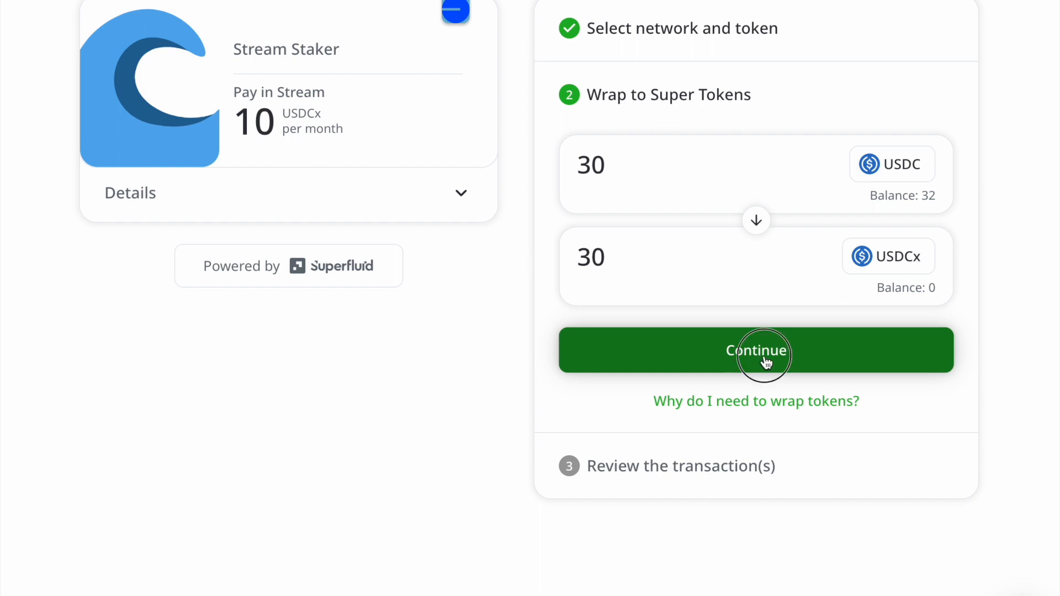
click(756, 350)
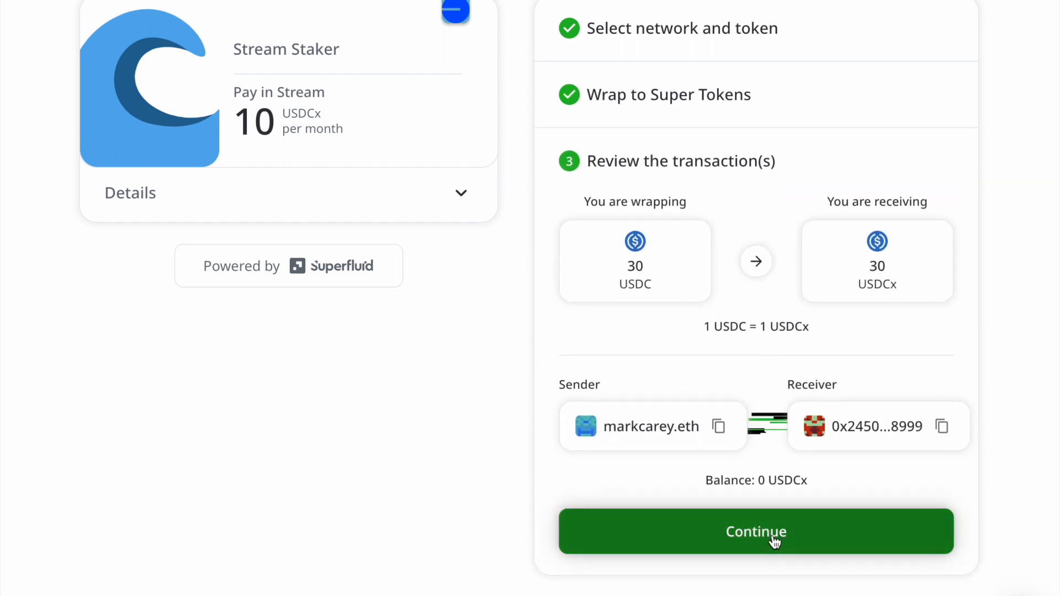
- Approve the 30 USDC spending allowance in MetaMask
click(756, 531)
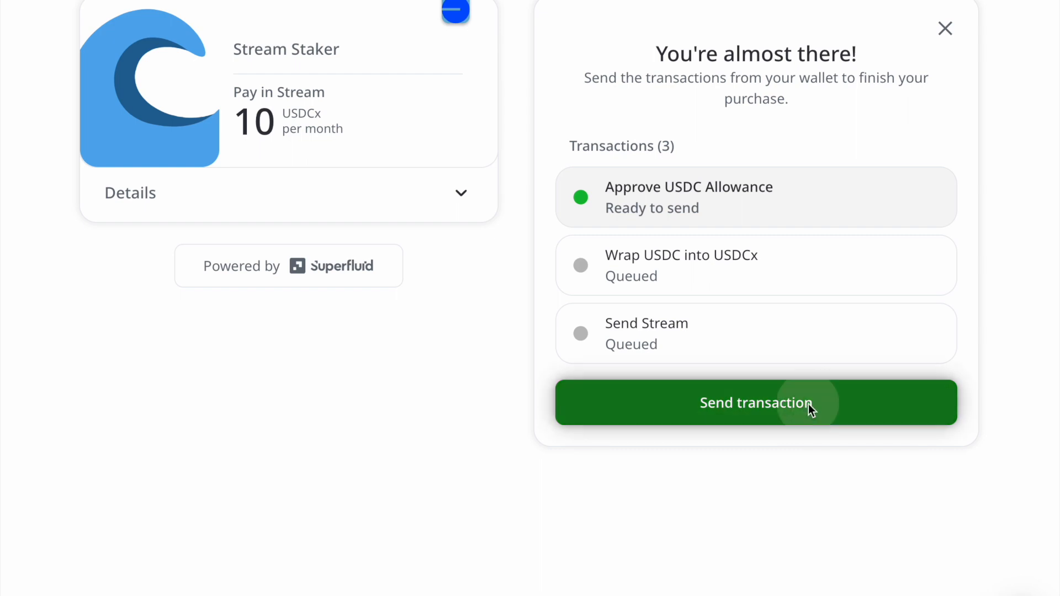
click(756, 402)
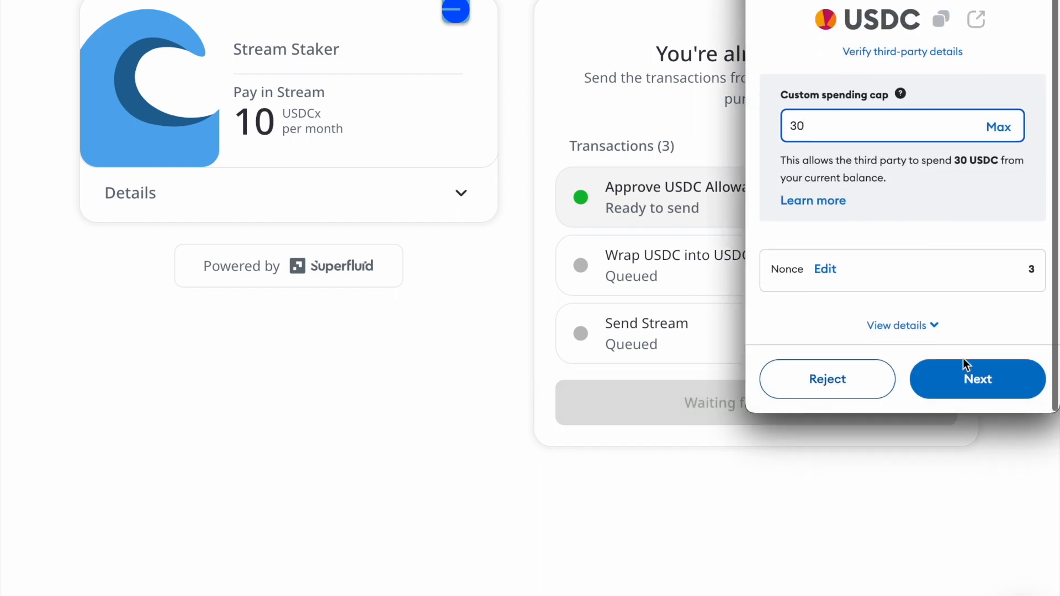
click(978, 378)
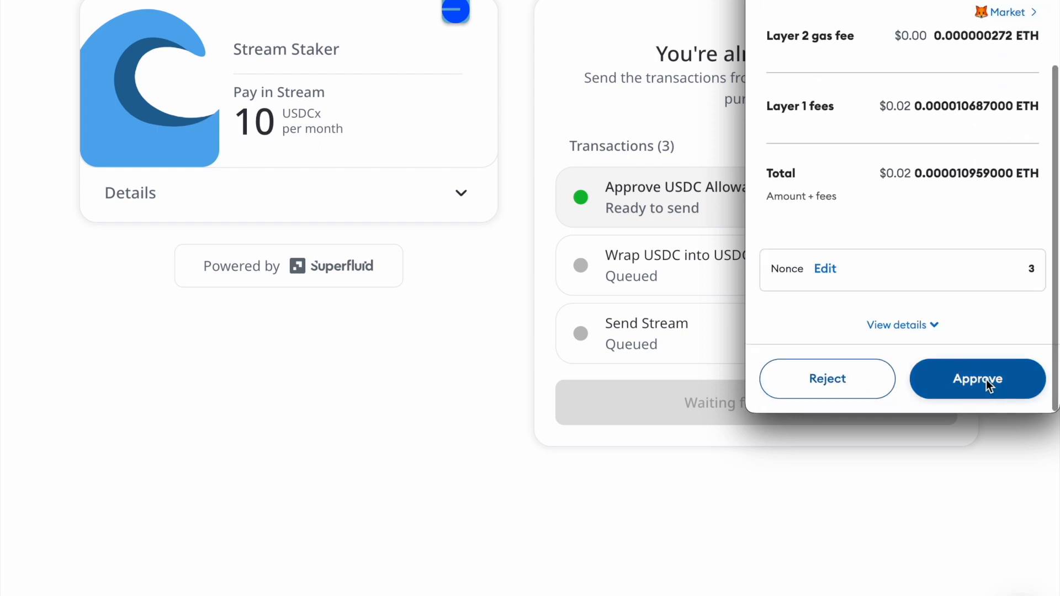
click(978, 379)
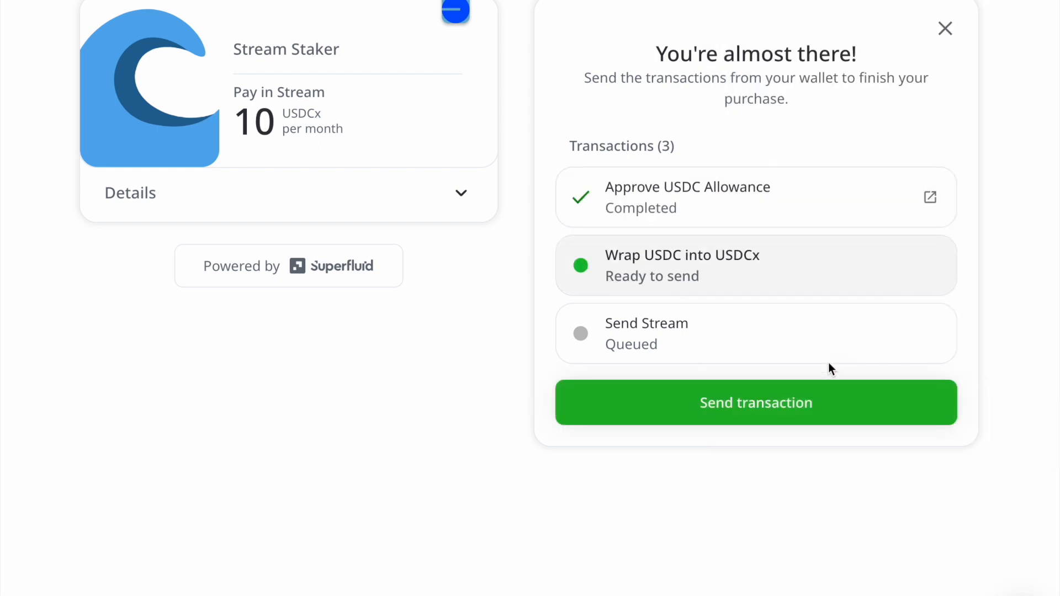
- Confirm wrapping USDC into USDCx, then confirm the Create Flow stream transaction in MetaMask
click(756, 402)
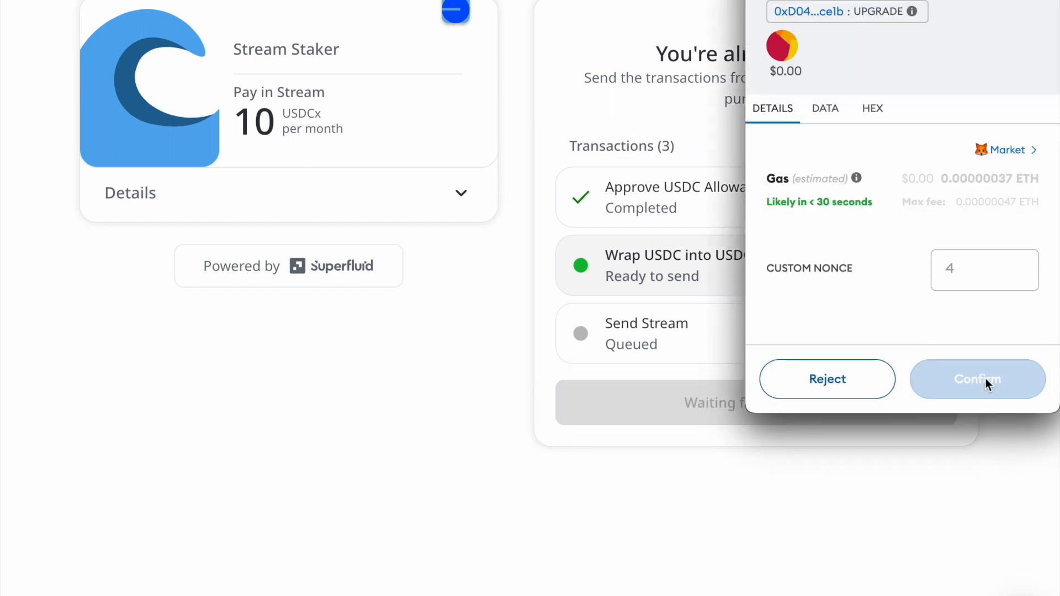
click(976, 379)
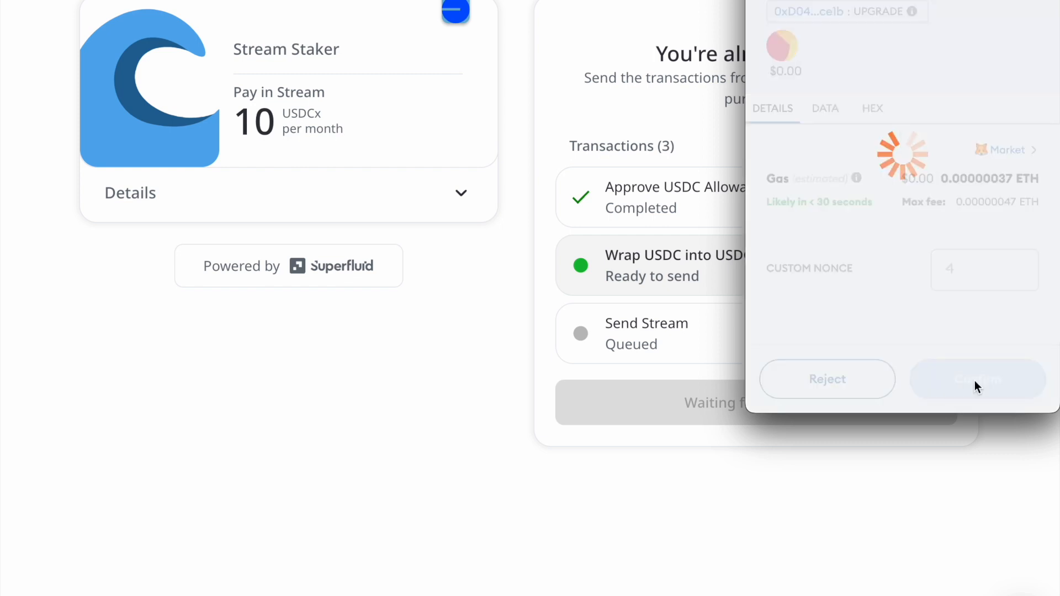
click(976, 379)
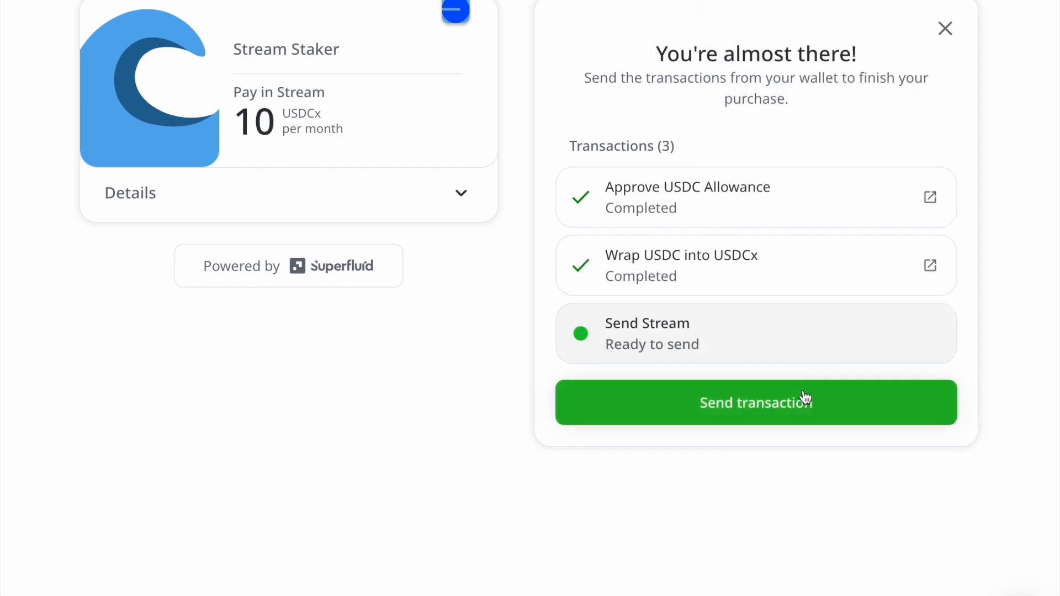
click(756, 403)
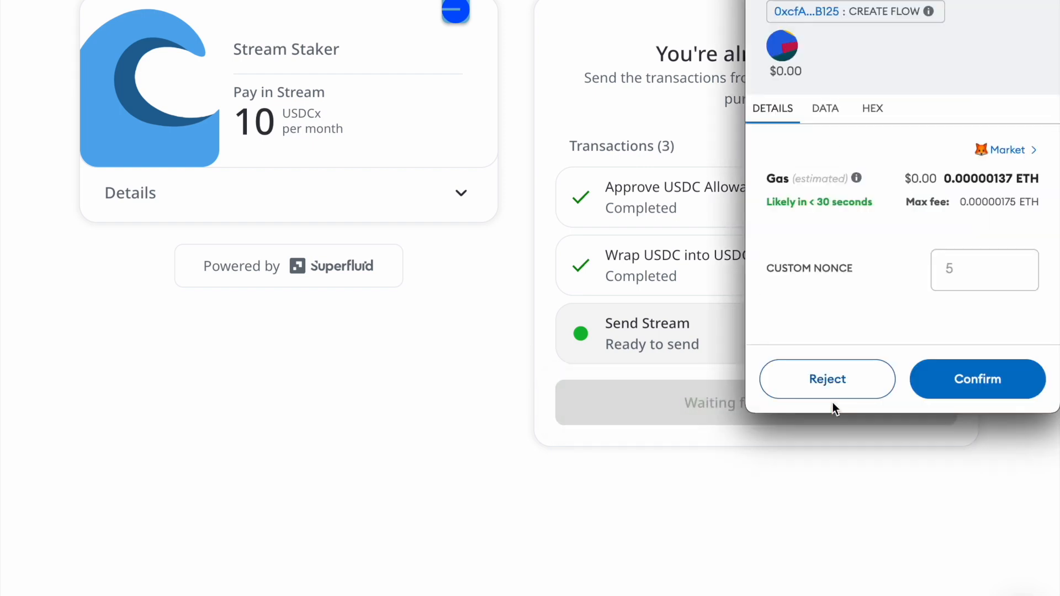
mouse_move(976, 380)
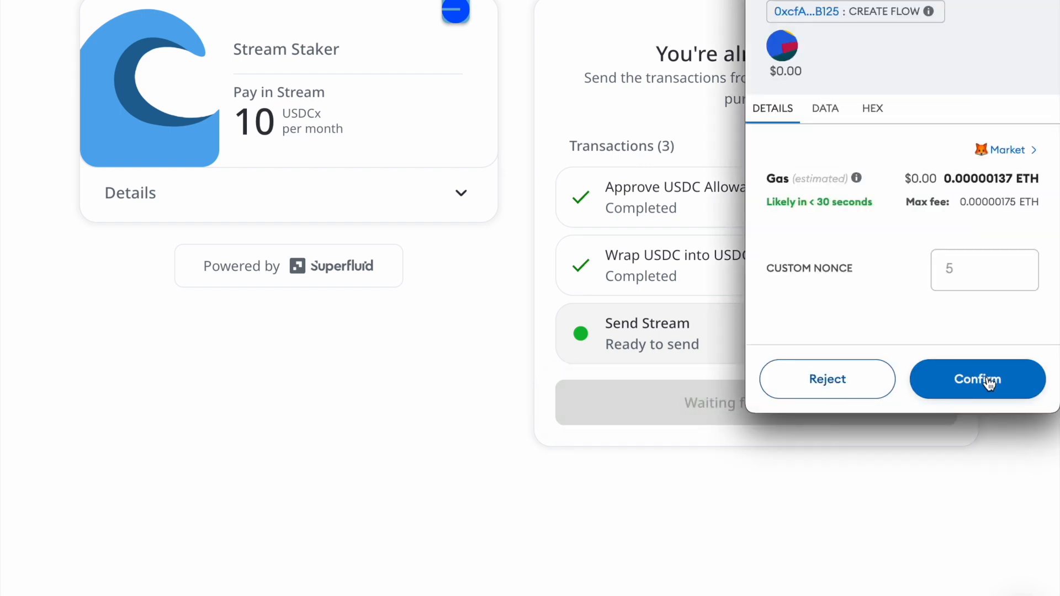
click(976, 379)
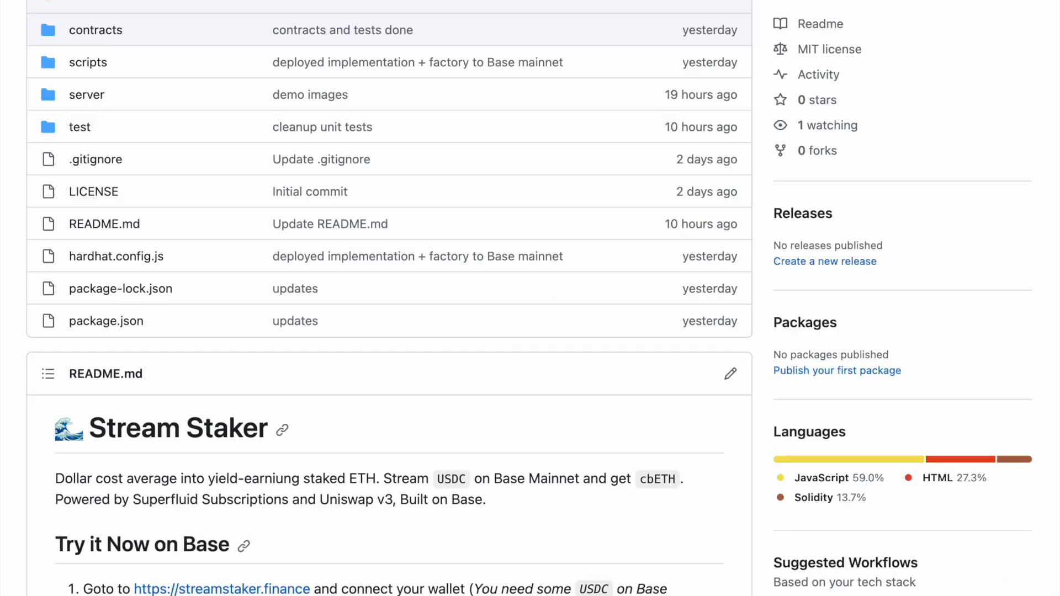
- Scroll through the streamstaker README past the How it Works and design sections
scroll(up, 3)
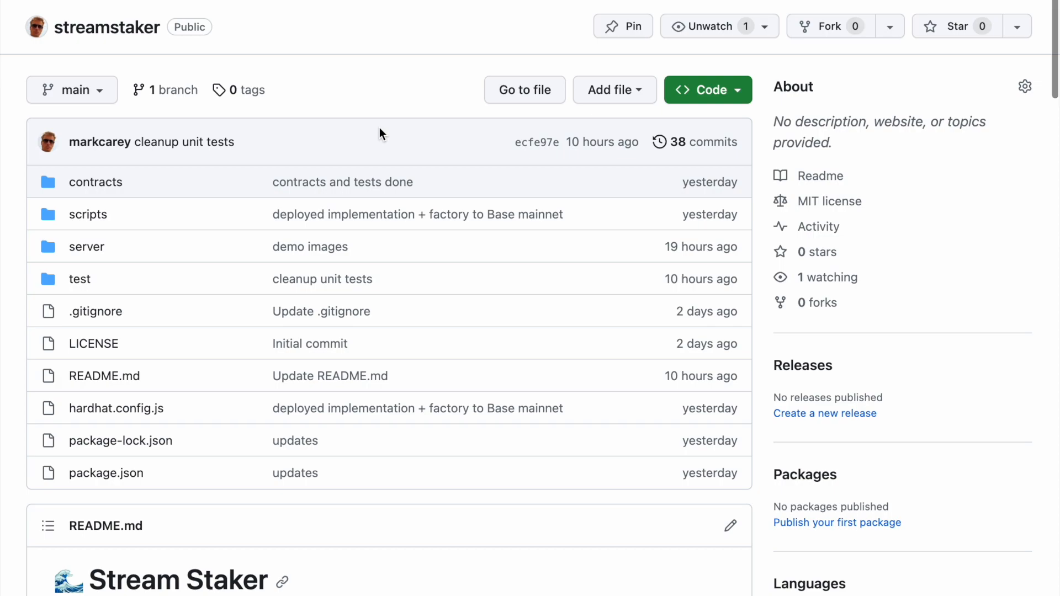
scroll(up, 3)
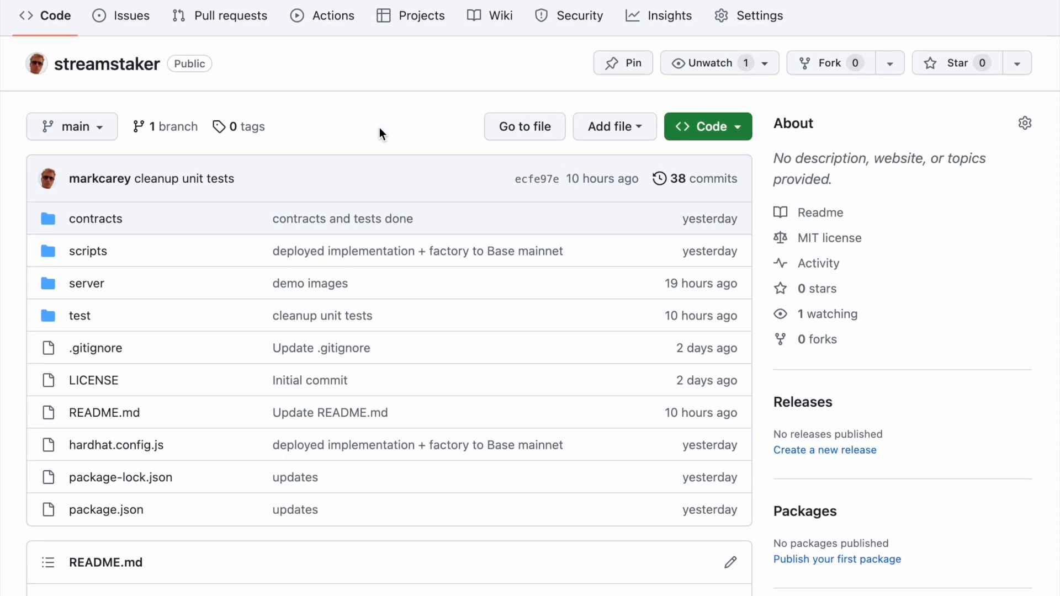
scroll(down, 3)
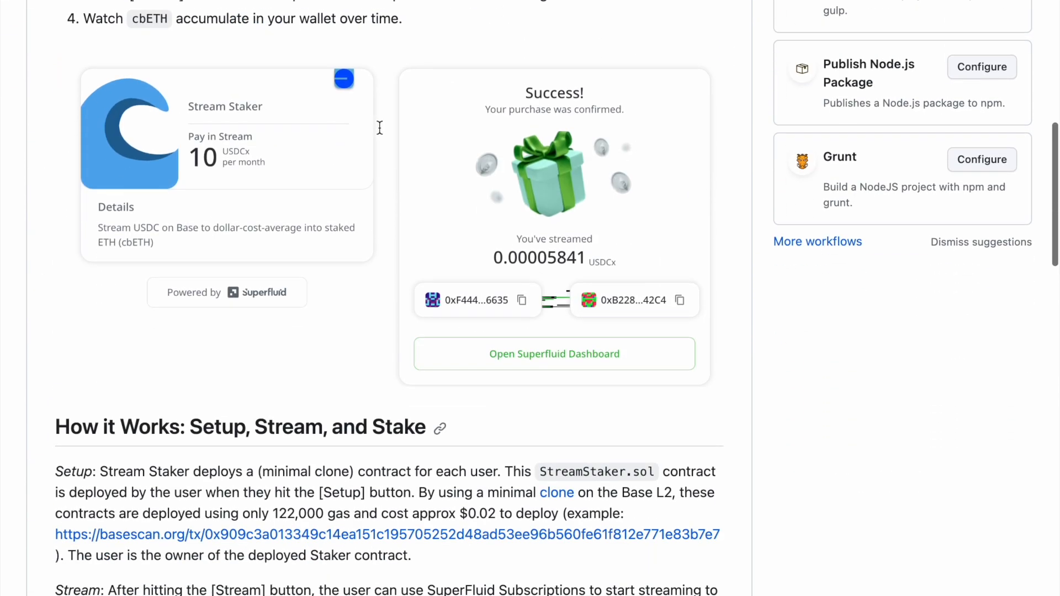
scroll(down, 3)
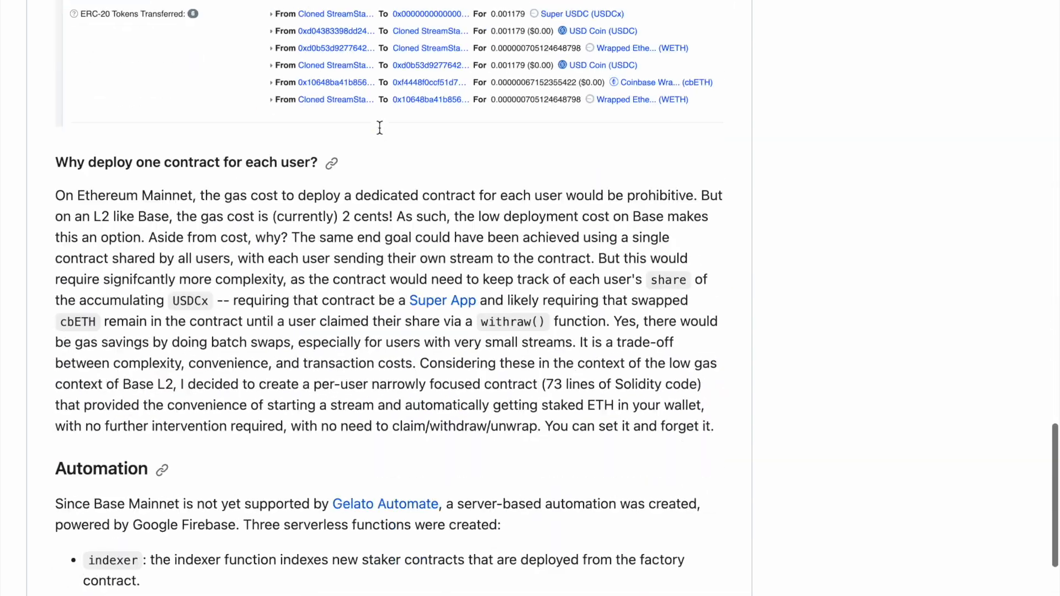
scroll(down, 3)
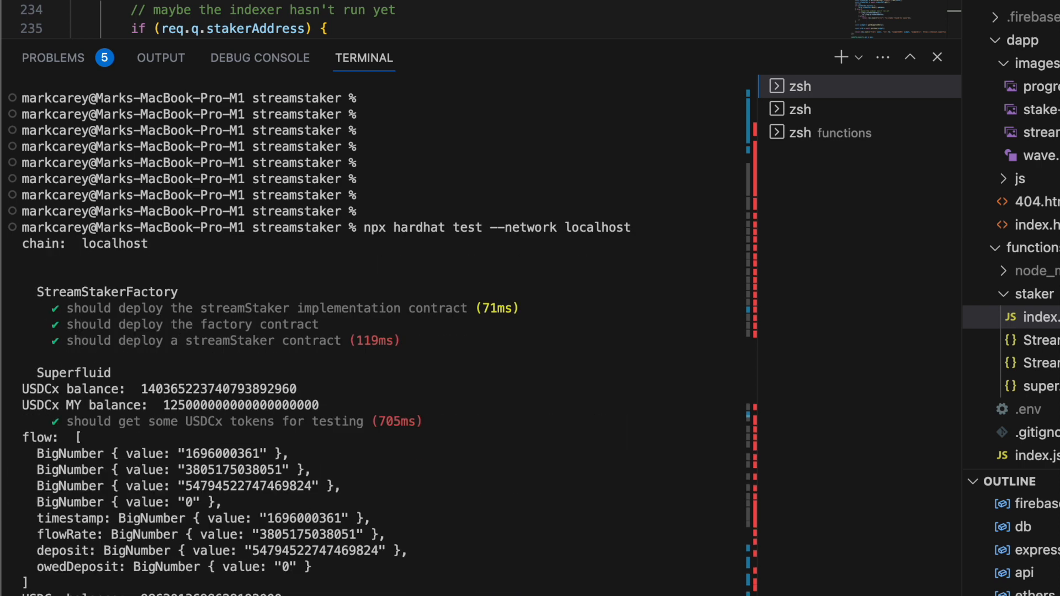
- Scroll the npx hardhat test --network localhost output to show all Stream Staker tests passing
scroll(down, 3)
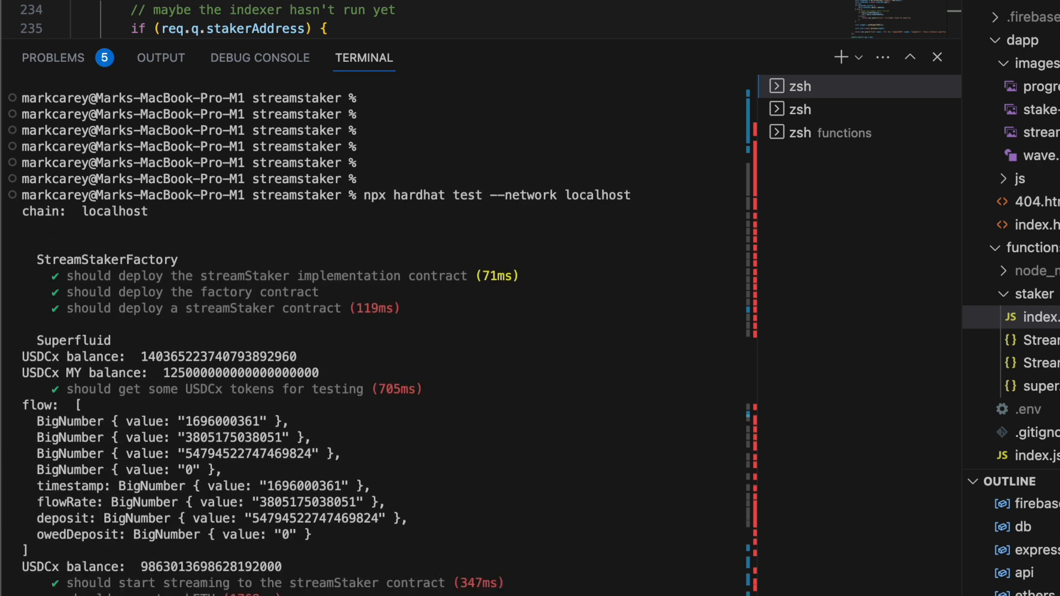
scroll(down, 3)
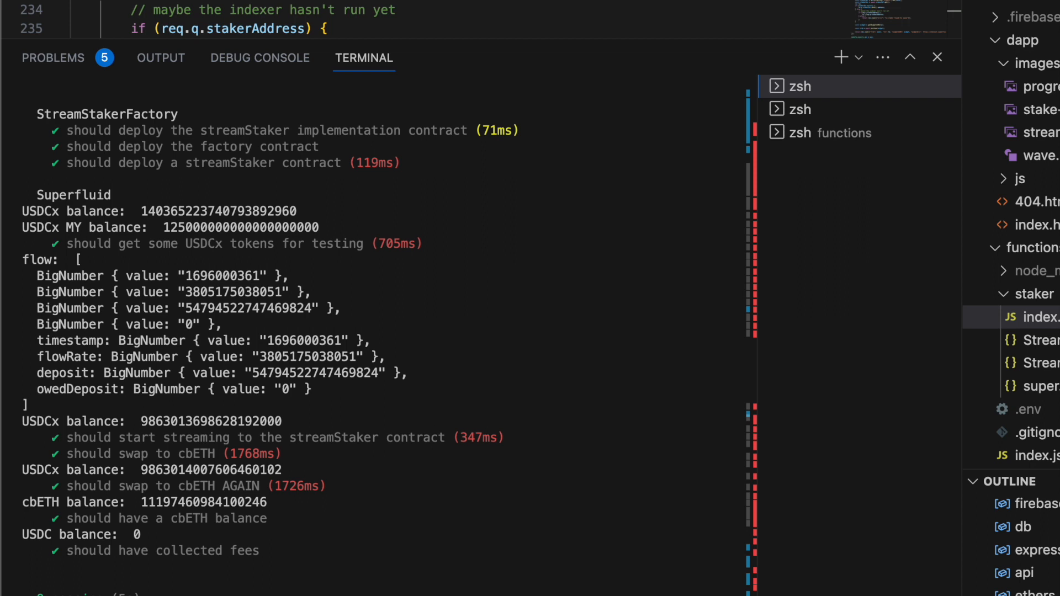